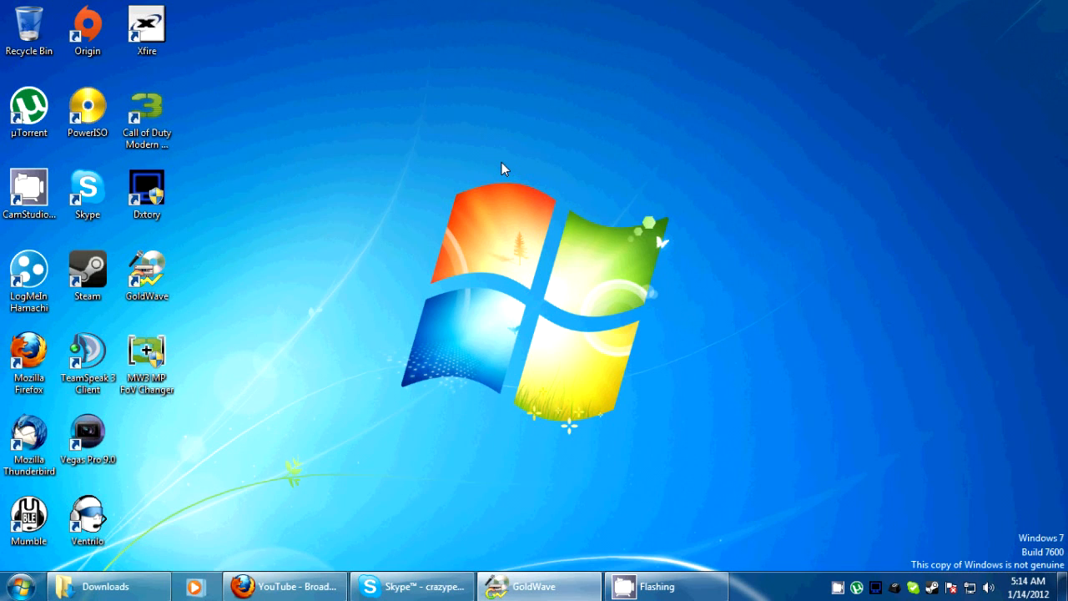
# Search Google for 'mw3 fov changer' in a new Firefox tab
pyautogui.click(86, 359)
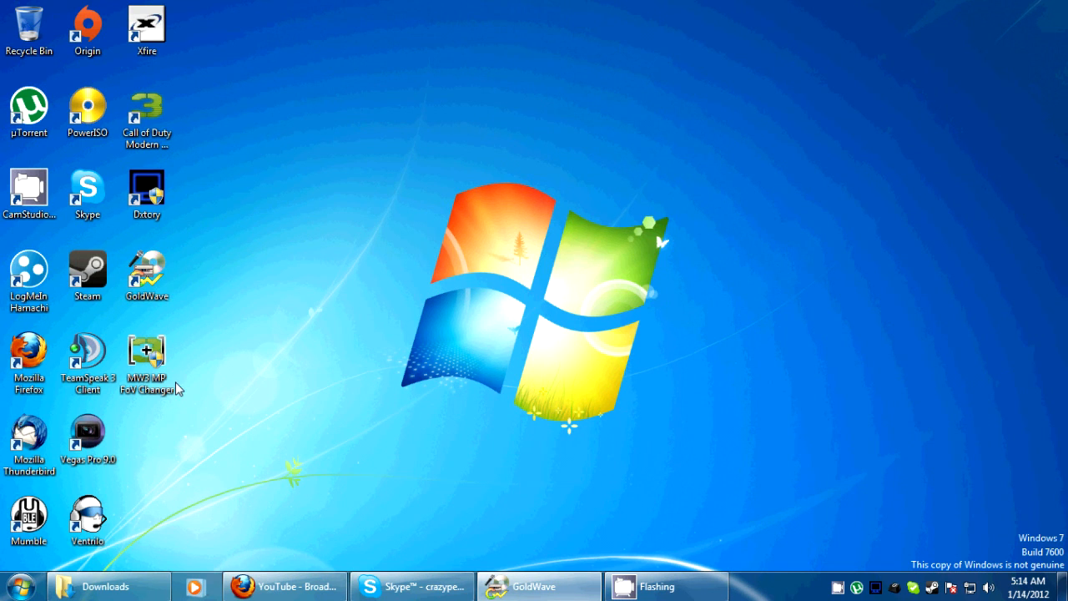
pyautogui.click(286, 586)
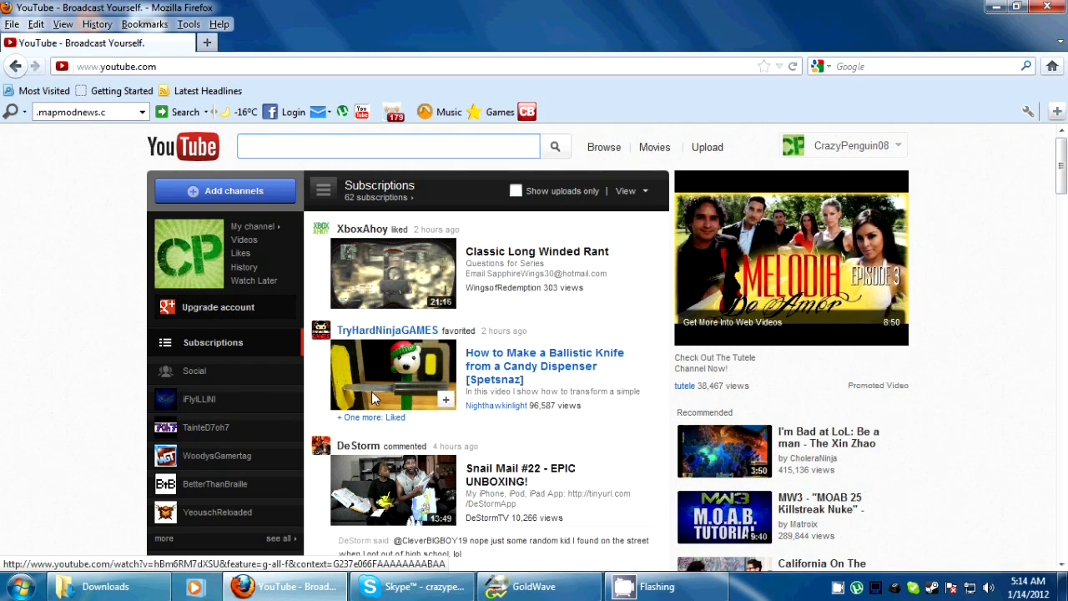
pyautogui.click(206, 42)
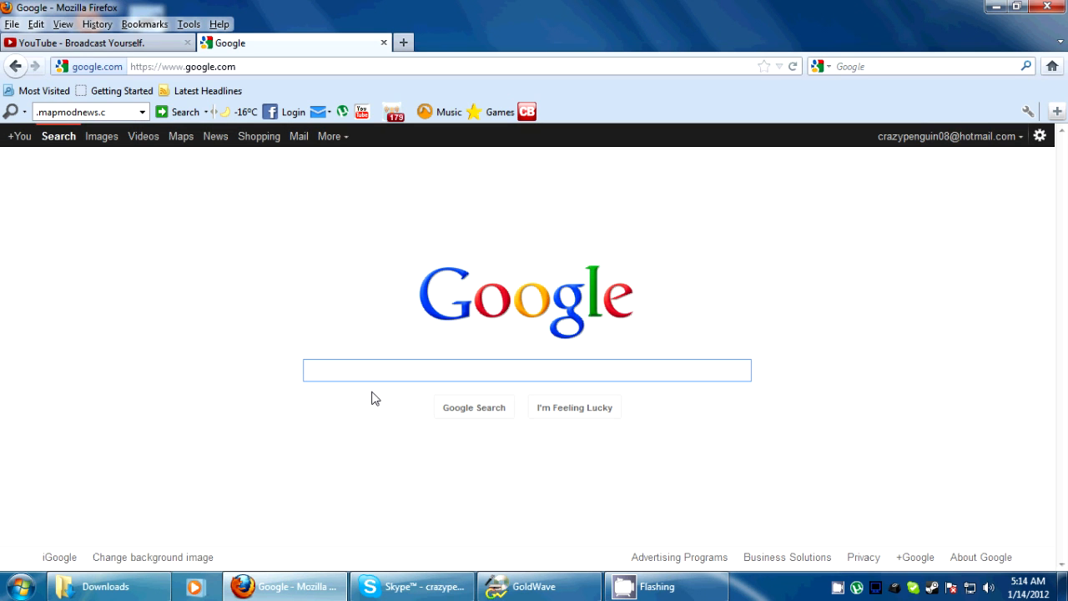
pyautogui.write('mw3 fov changer')
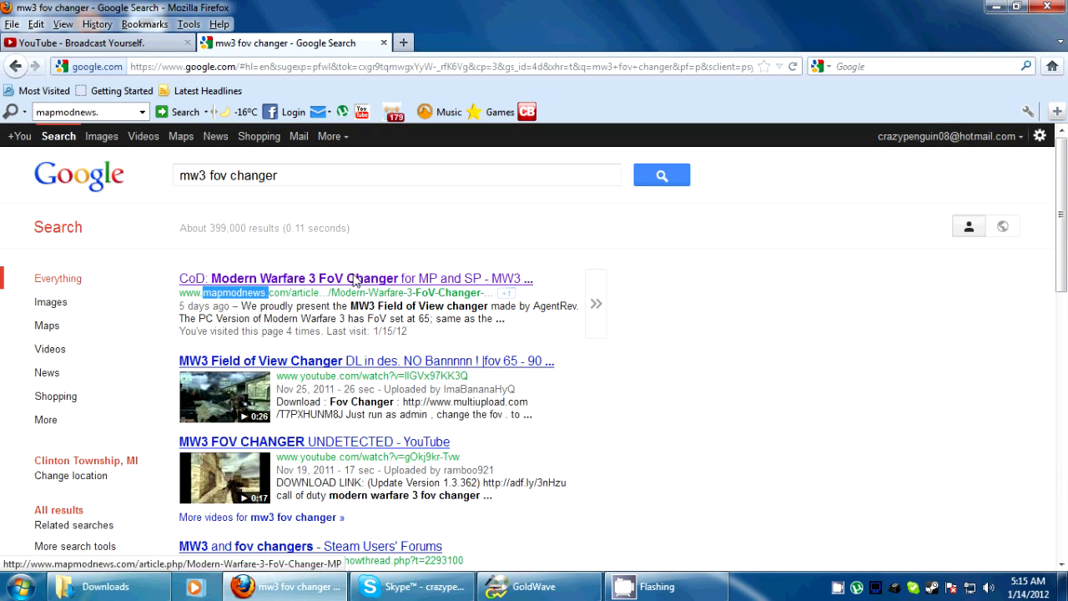
# Open the MapModNews FoV Changer article and download the latest Multi Player FoV Changer
pyautogui.click(359, 278)
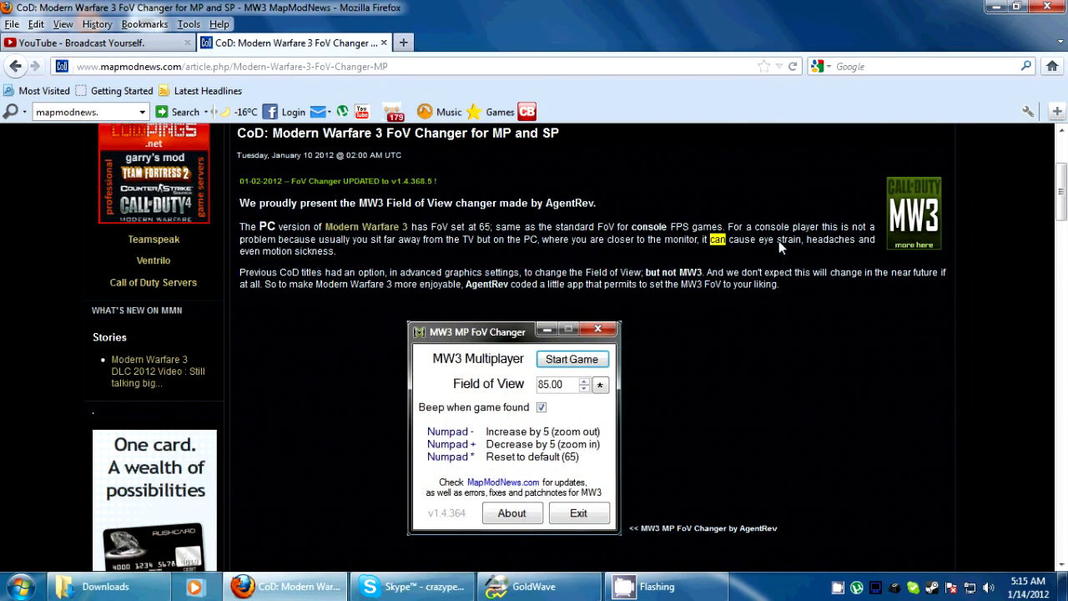
pyautogui.write('eye strain, headaches ar')
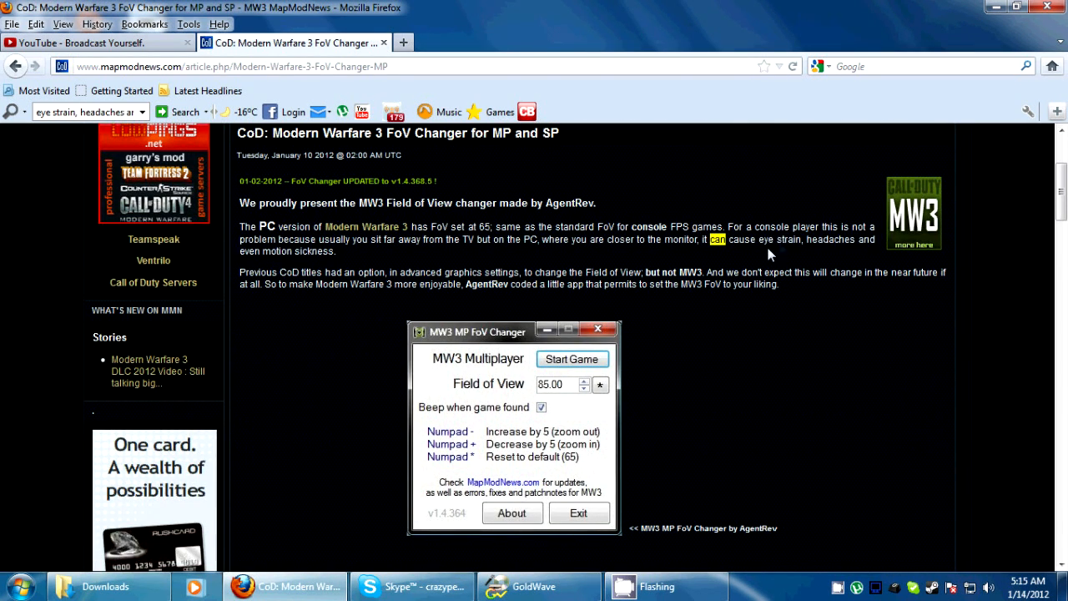
pyautogui.moveTo(364, 265)
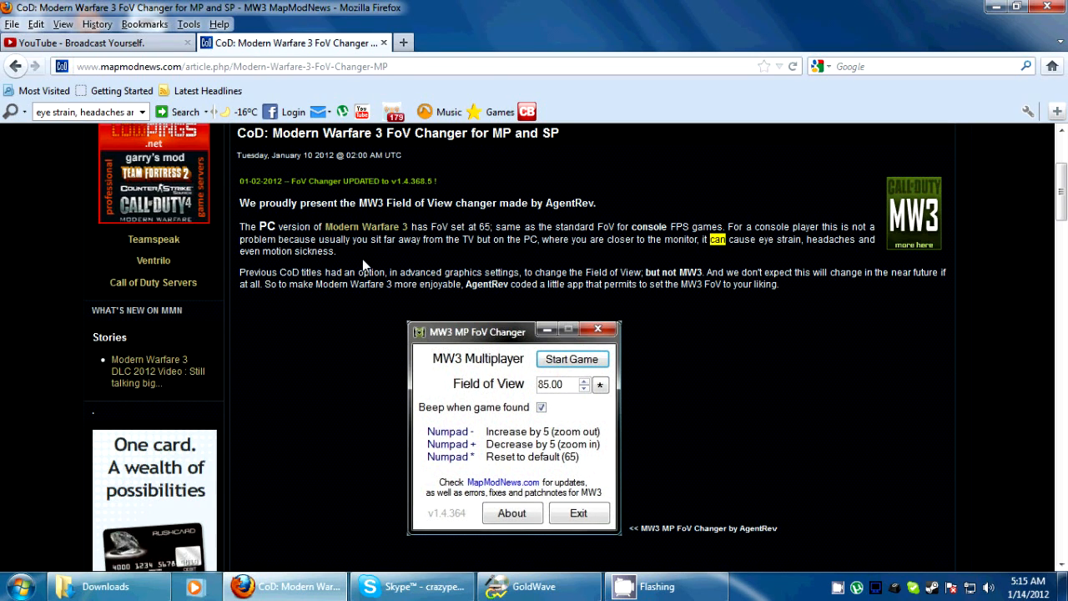
pyautogui.moveTo(369, 268)
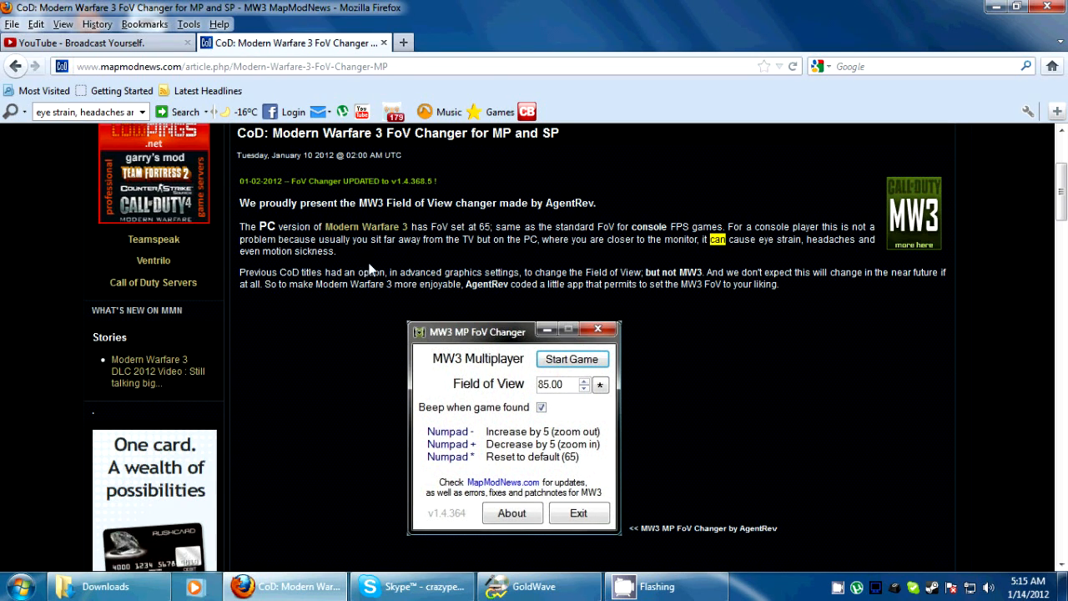
pyautogui.scroll(-3)
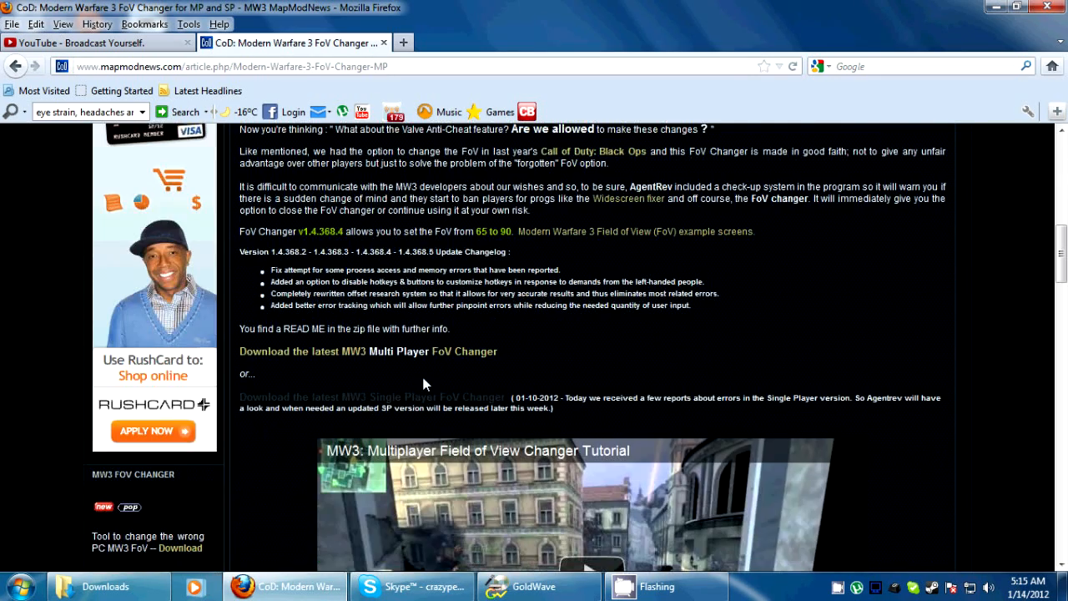
pyautogui.click(347, 351)
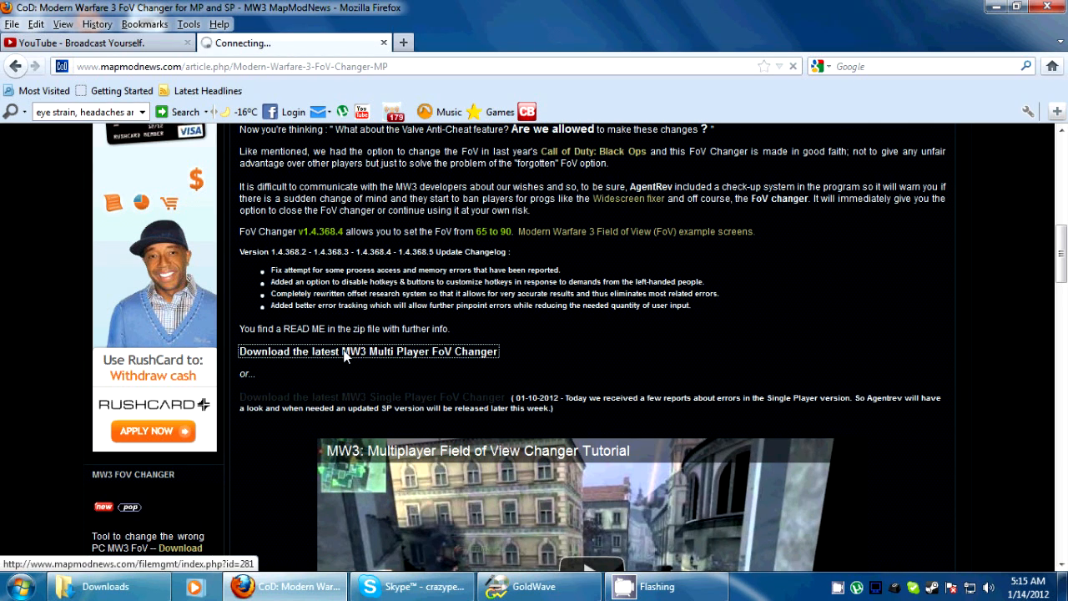
pyautogui.click(367, 351)
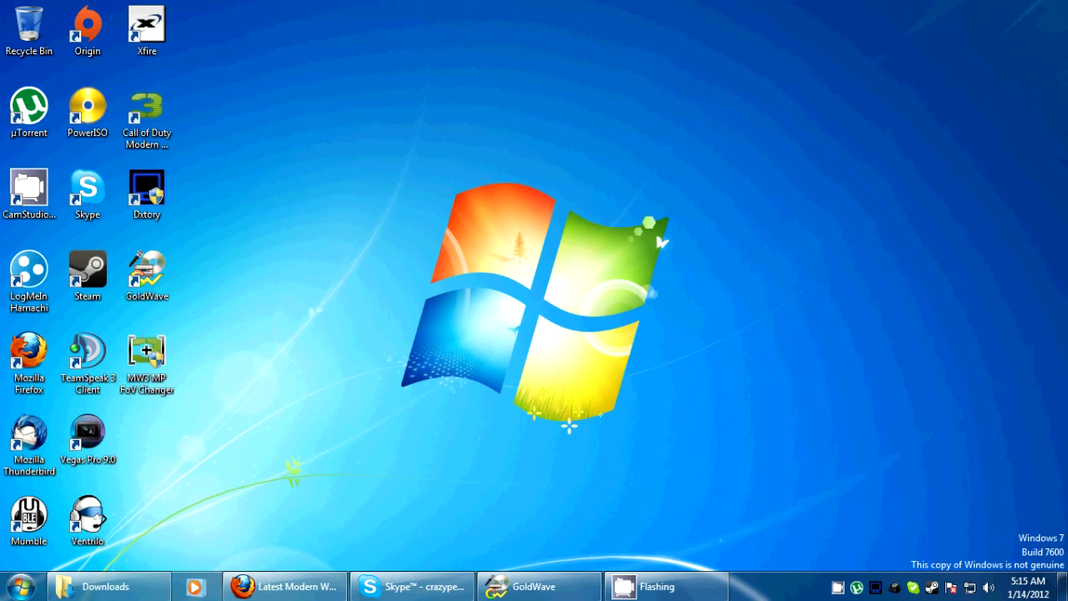
pyautogui.moveTo(467, 277)
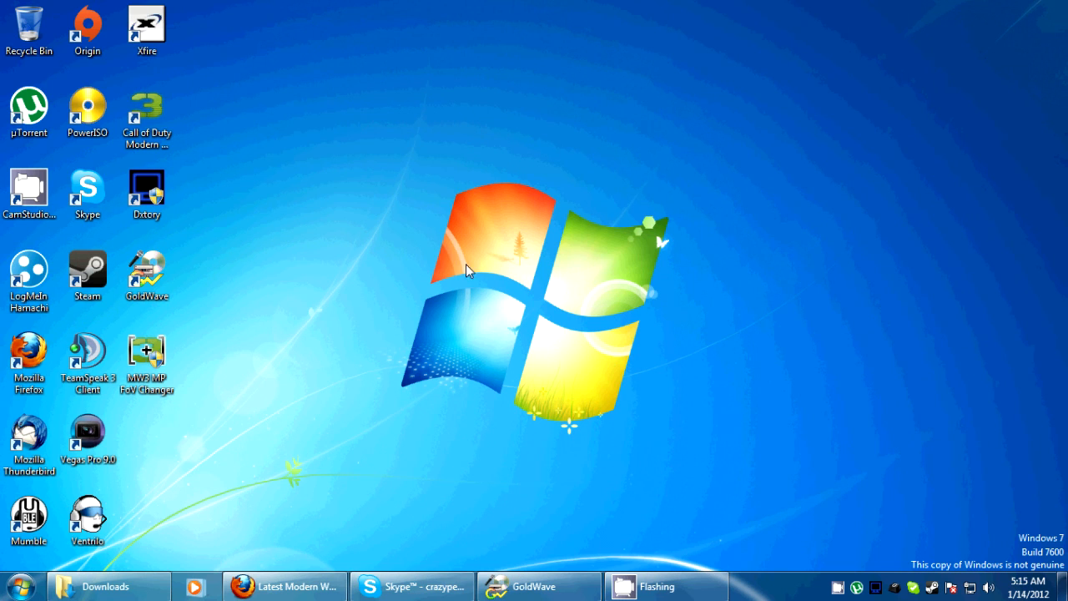
# Run MW3 MP FoV Changer at 85 FoV, toggle Disable hotkeys, and start the game
pyautogui.doubleClick(146, 350)
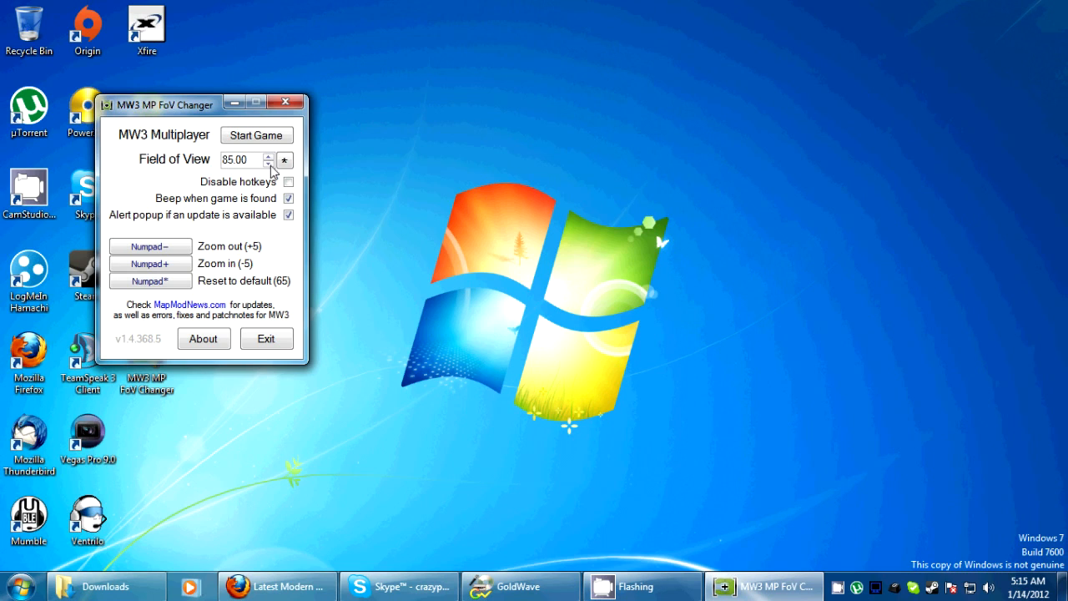
pyautogui.moveTo(257, 174)
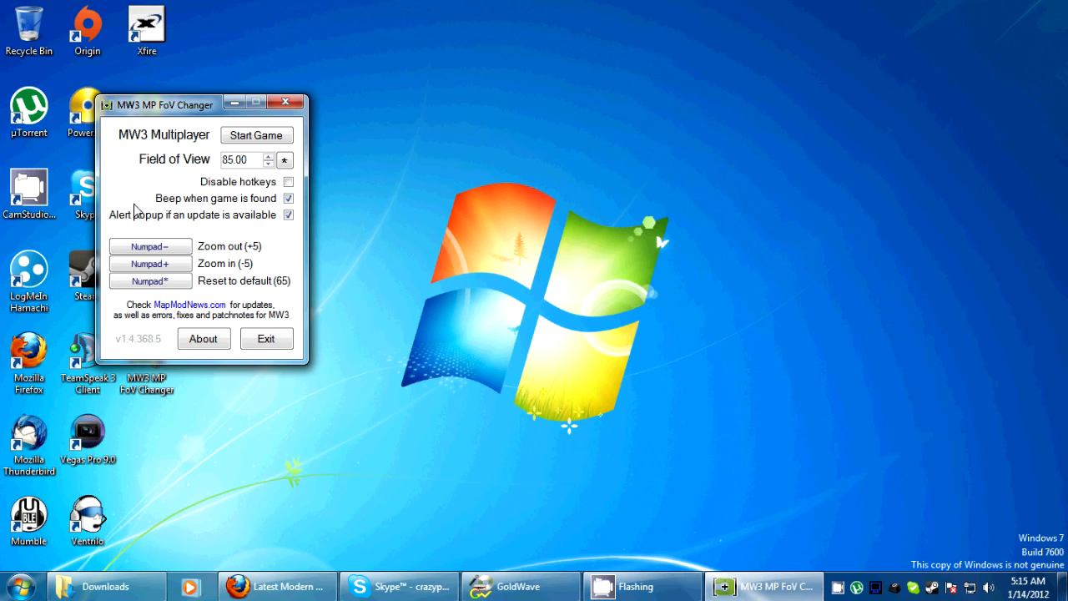
pyautogui.moveTo(223, 202)
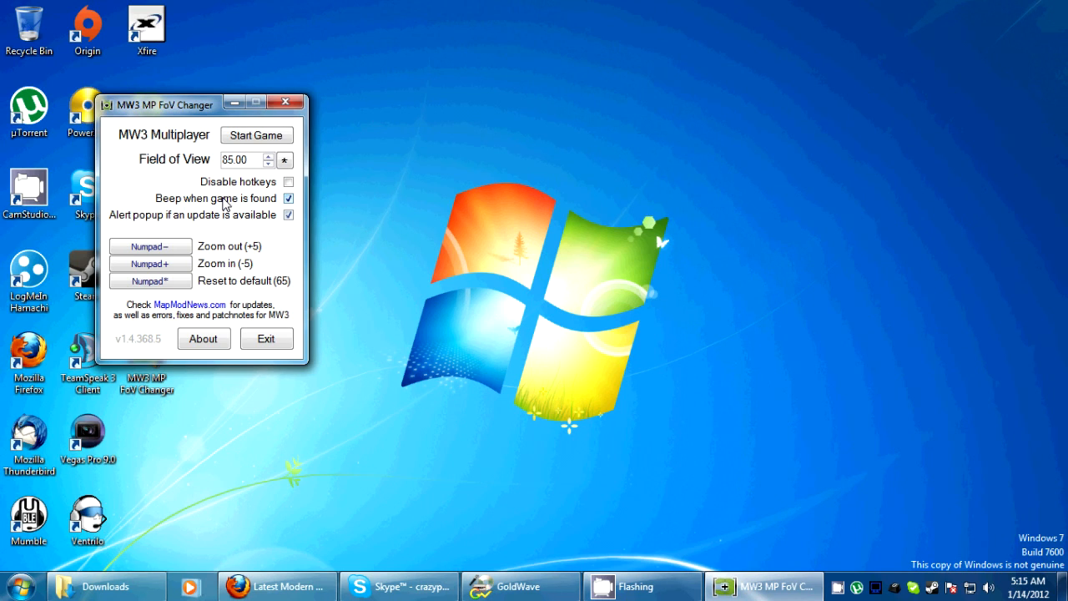
pyautogui.moveTo(224, 222)
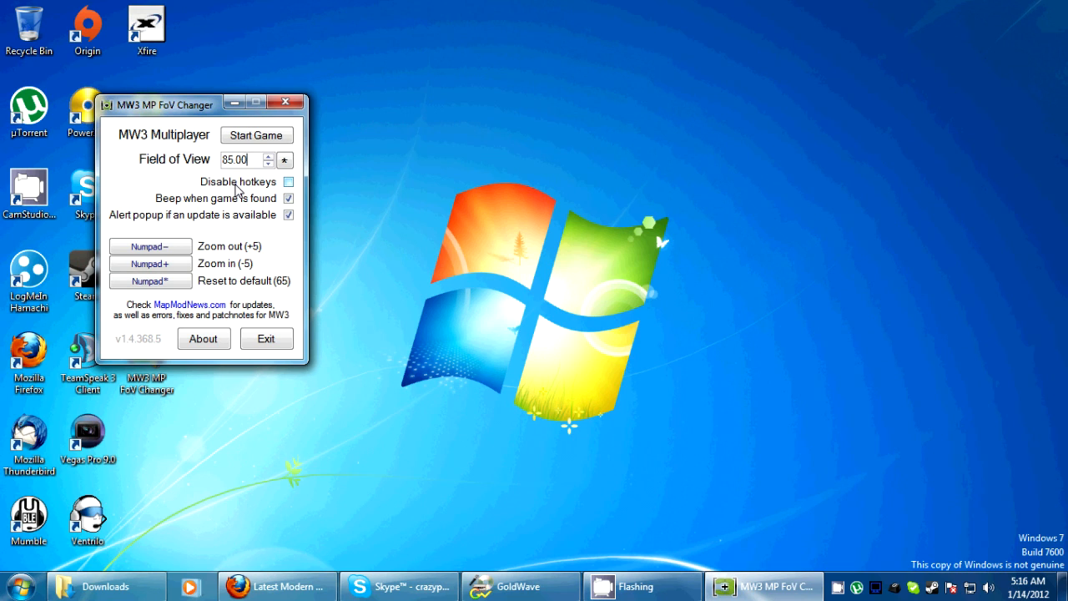
pyautogui.click(288, 181)
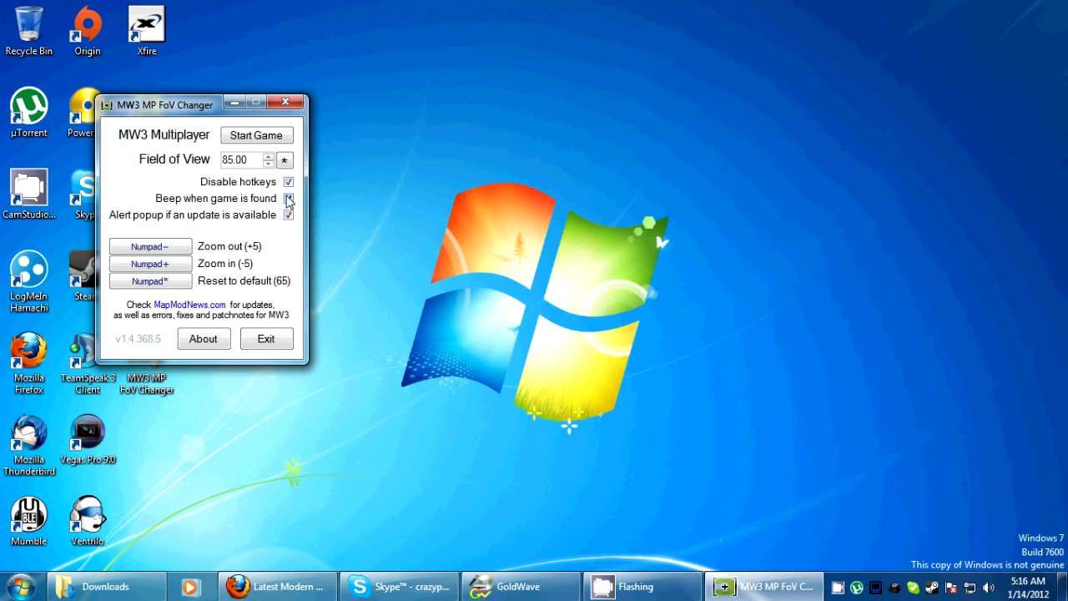
pyautogui.click(287, 181)
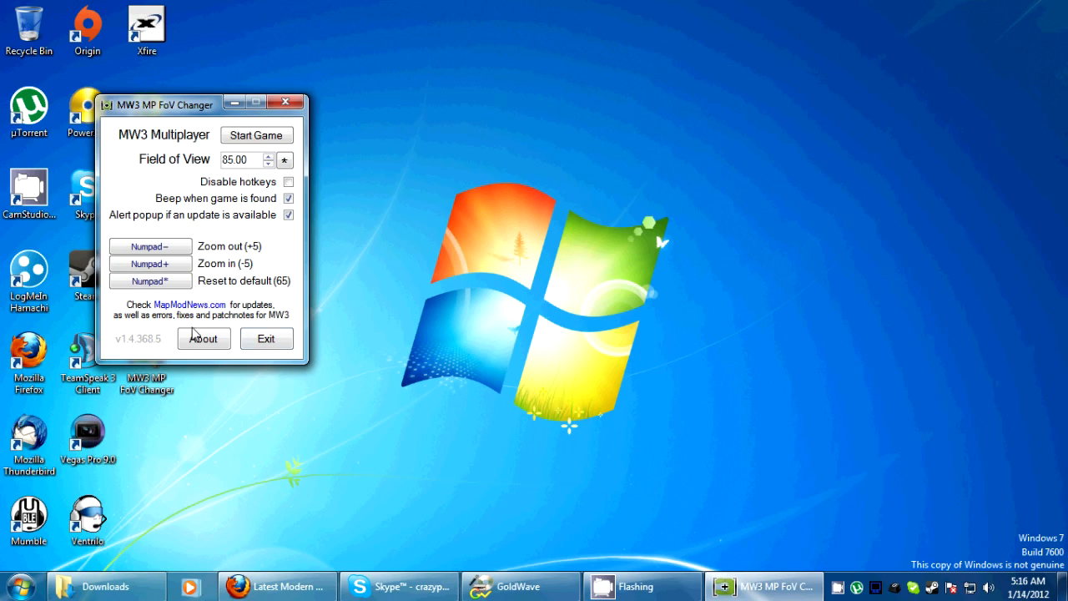
pyautogui.moveTo(205, 307)
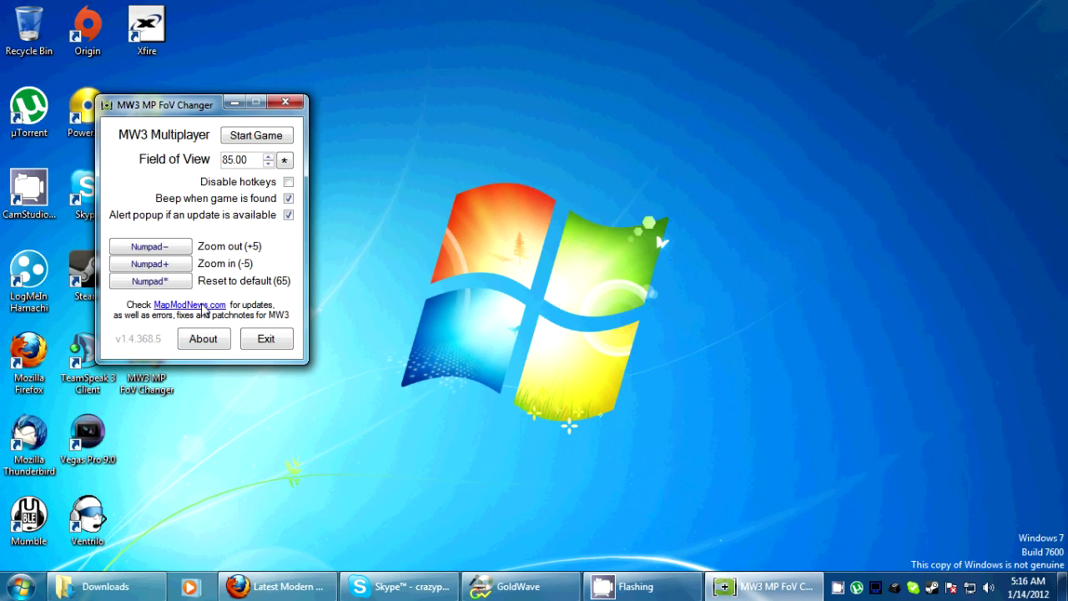
pyautogui.moveTo(225, 263)
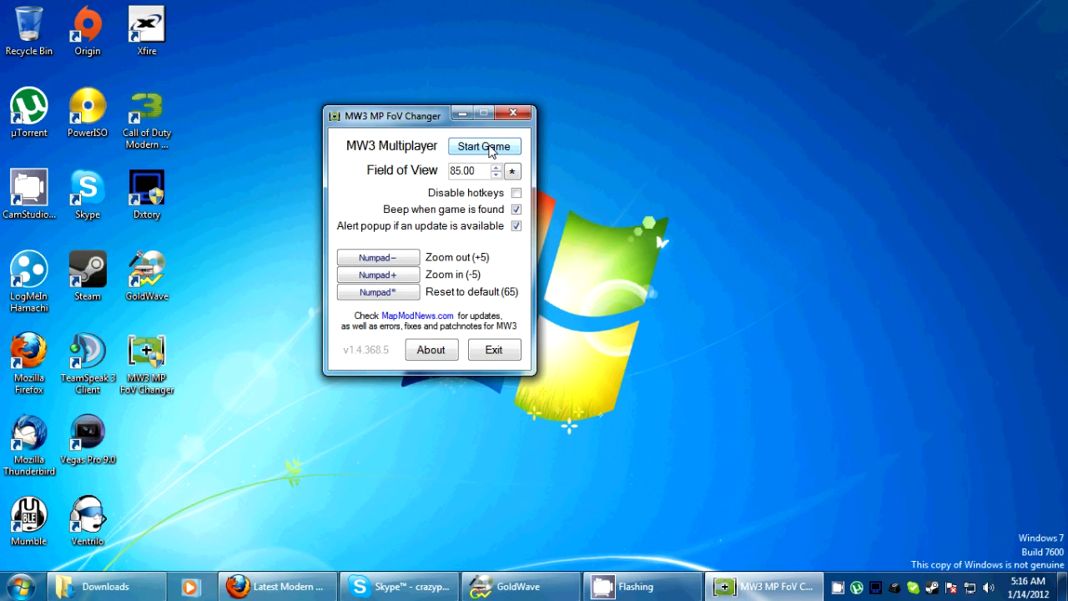
pyautogui.click(484, 146)
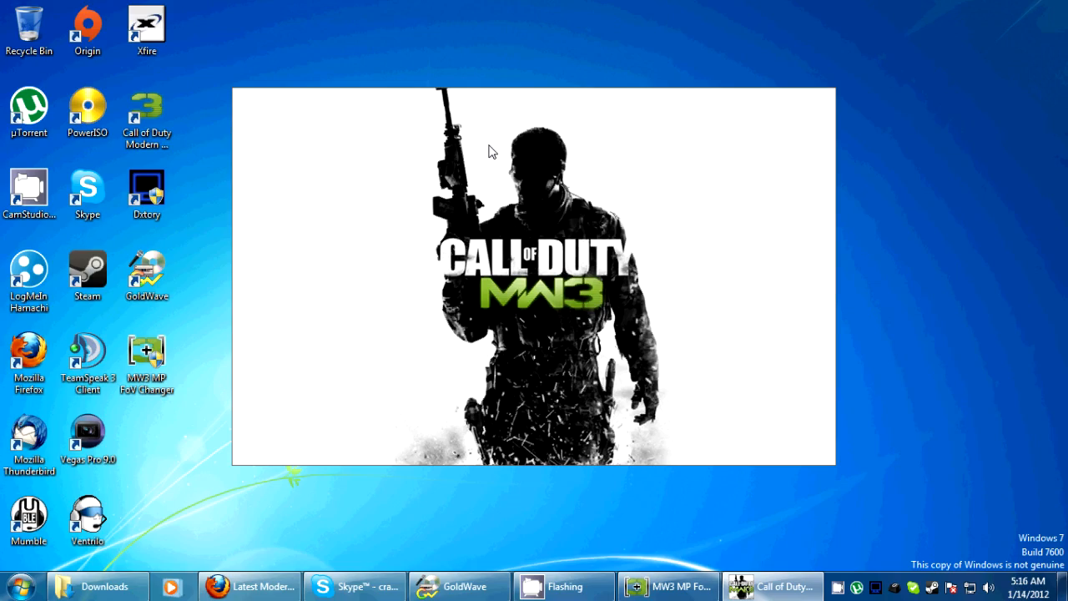
pyautogui.click(779, 584)
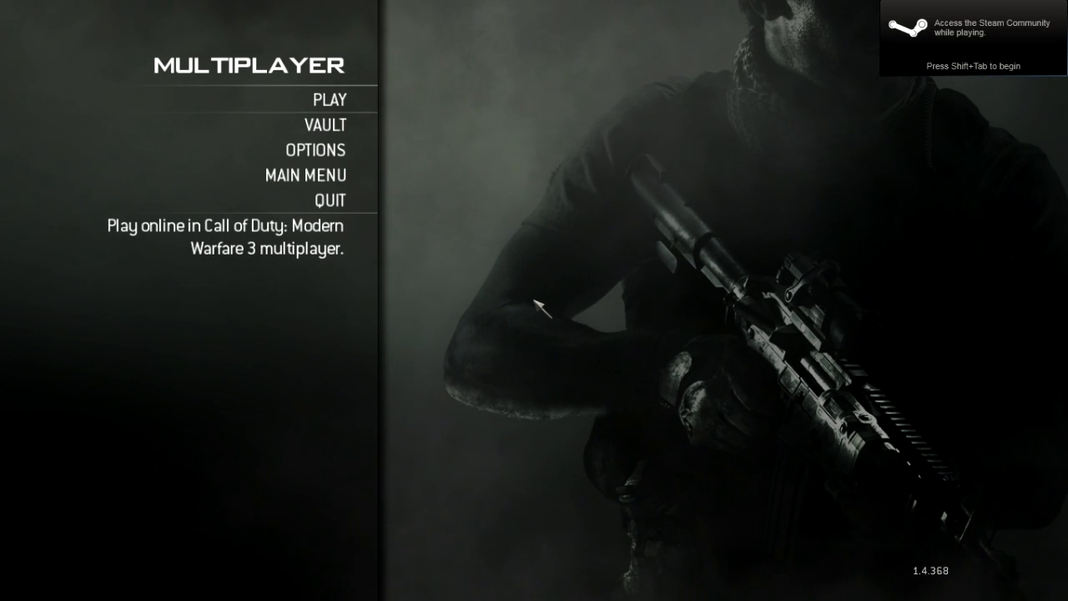
pyautogui.moveTo(455, 238)
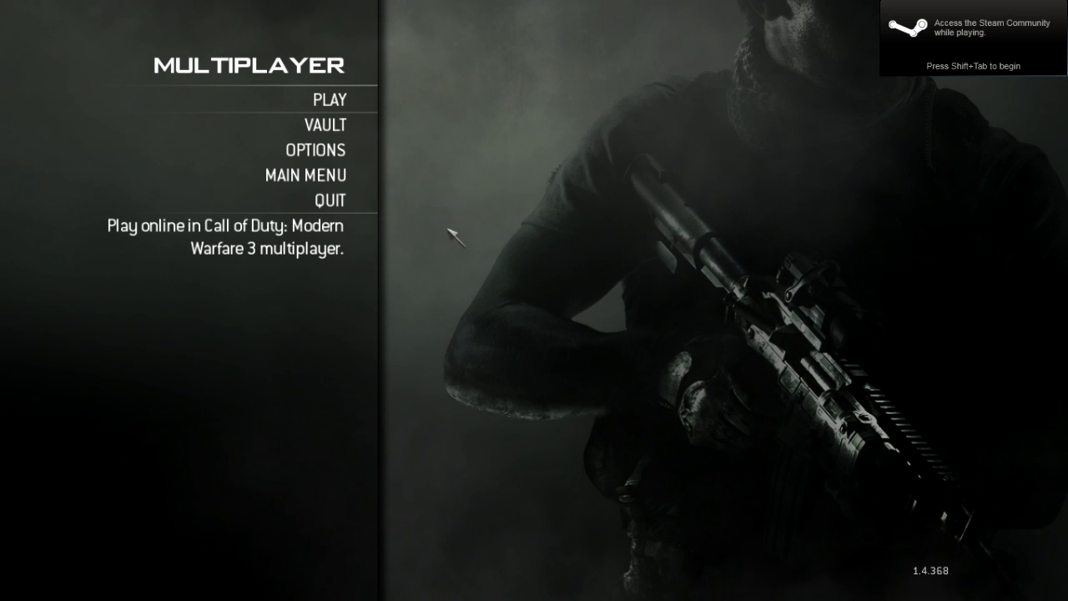
pyautogui.moveTo(432, 147)
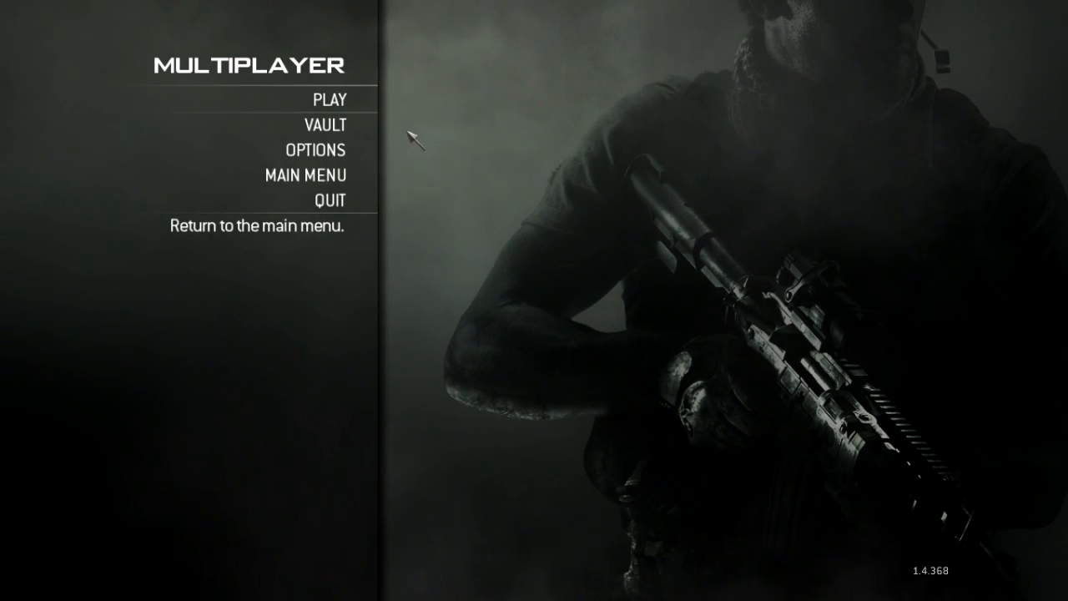
# Choose PLAY in the MW3 Multiplayer menu to connect to online services
pyautogui.click(326, 99)
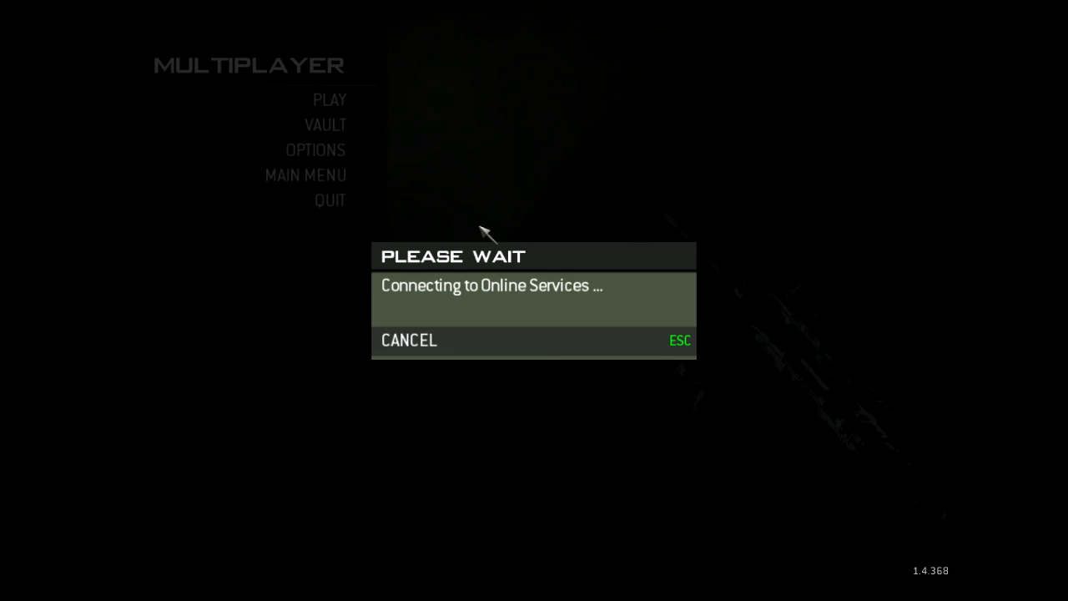